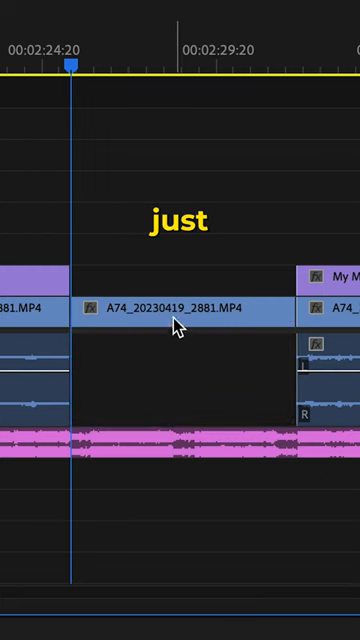
- Match-frame A74_20230419_2881.MP4 in the Source Monitor and restore its audio beneath the timeline clip
{"action": "key", "text": "f"}
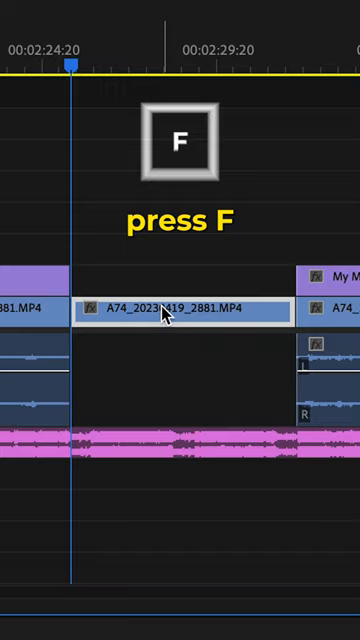
{"action": "key", "text": "f"}
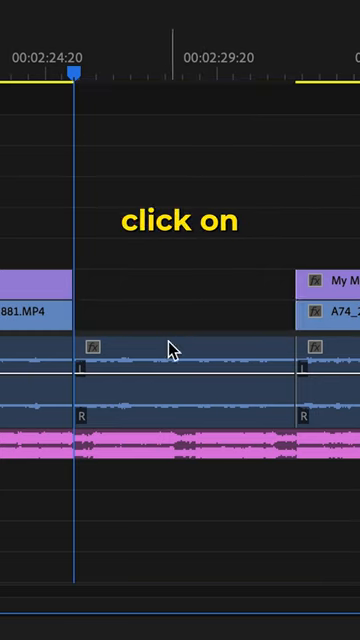
{"action": "key", "text": "f"}
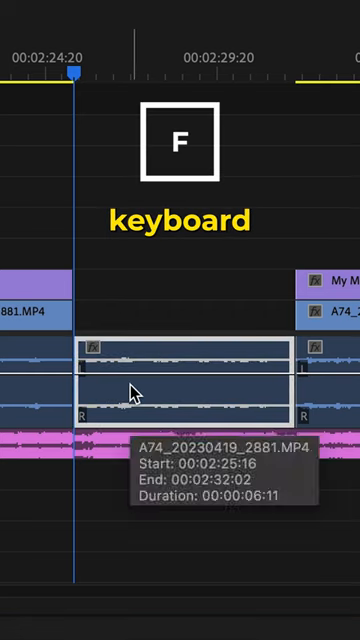